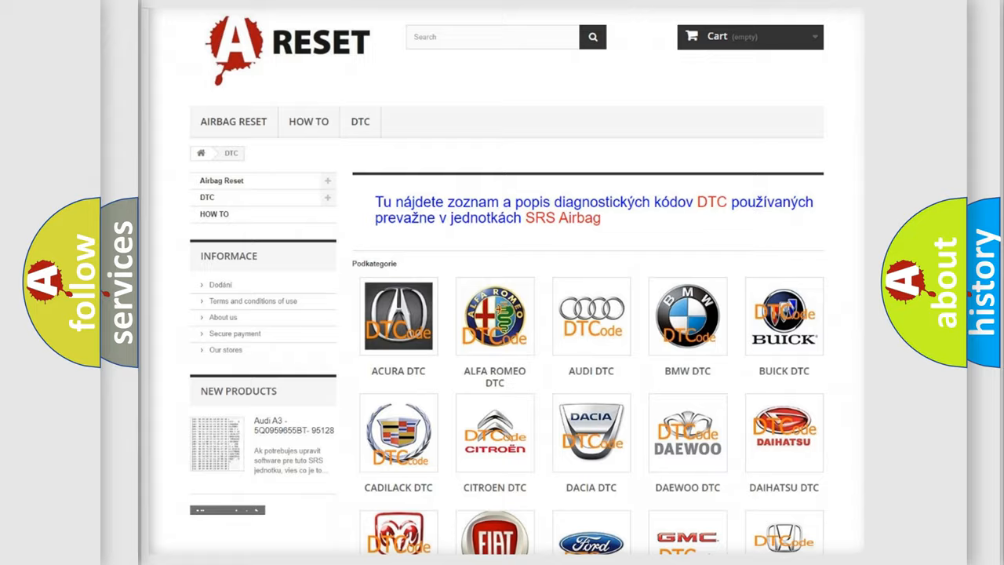
pyautogui.scroll(-3)
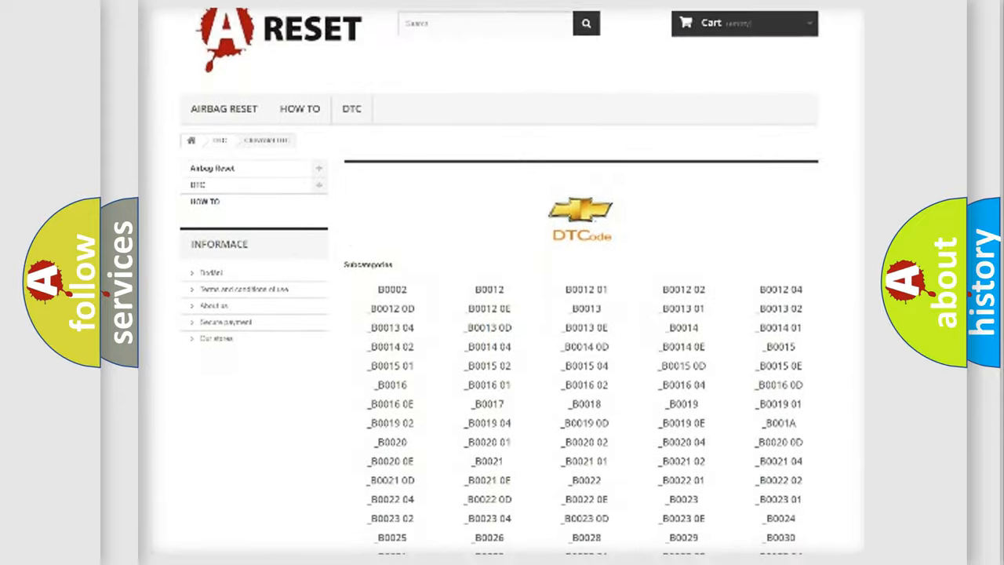
pyautogui.scroll(-3)
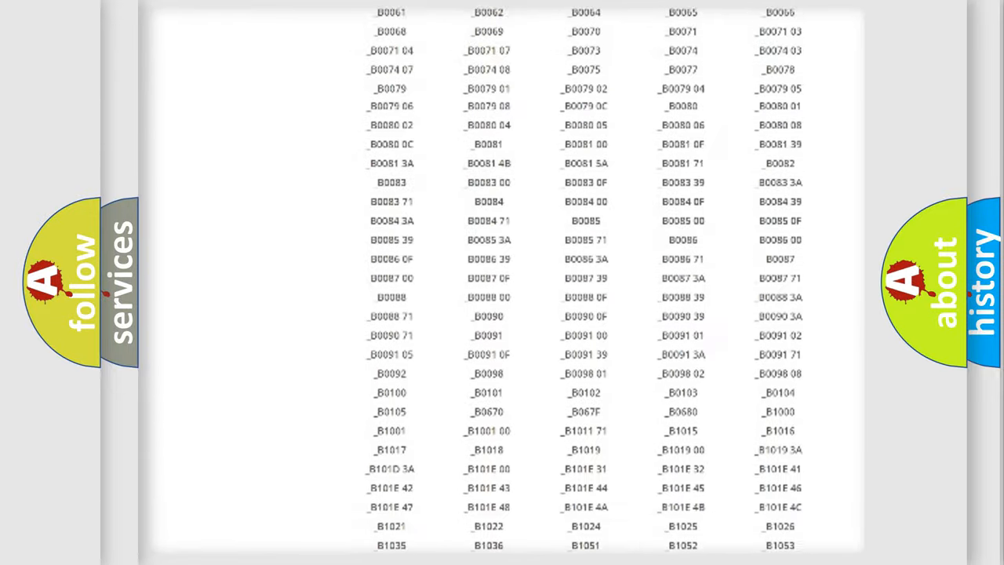